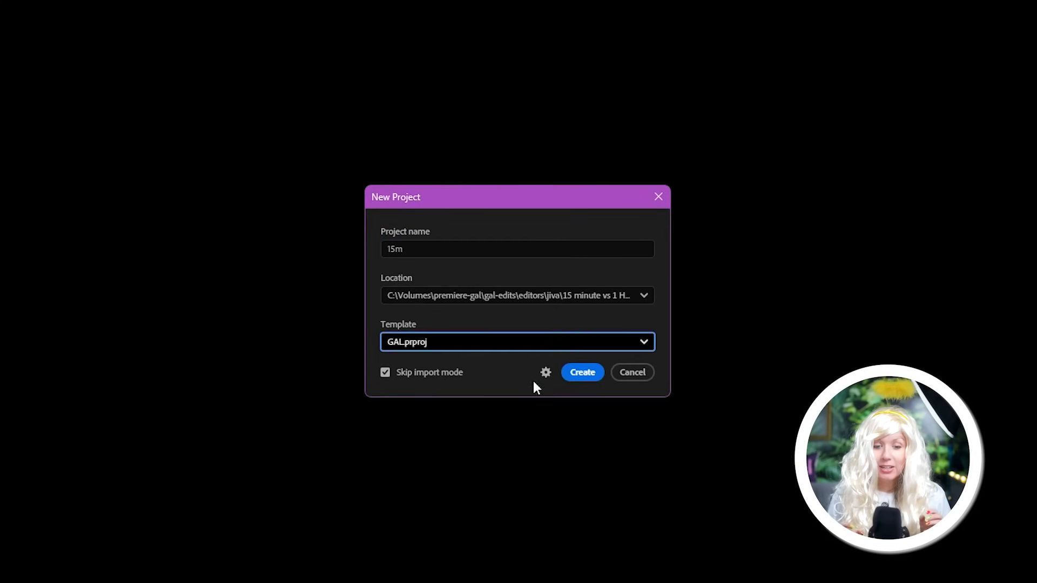
Create the new project from the template and select the Gal Branding bin in Icon View.
click(582, 372)
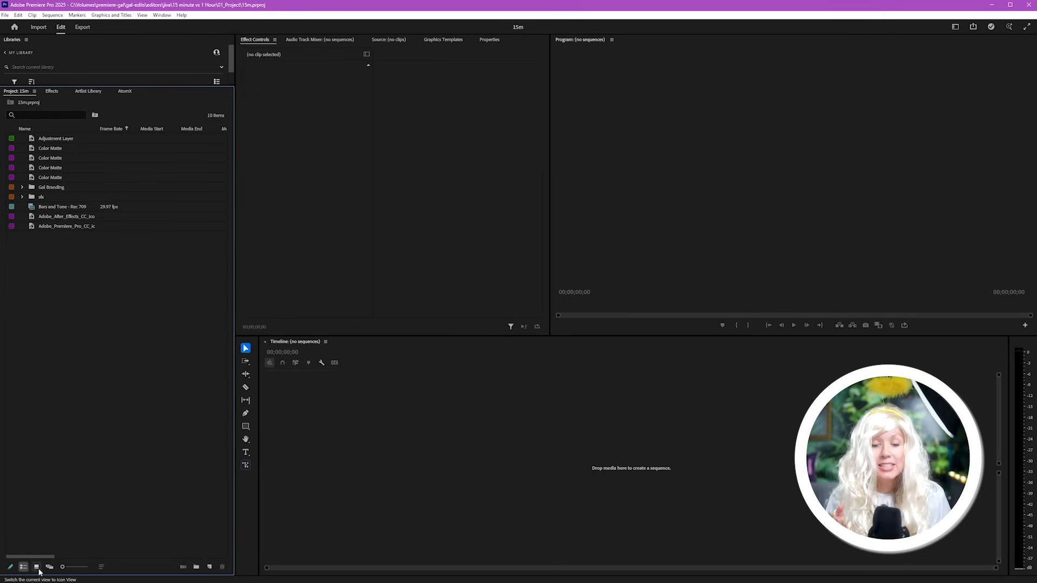
click(34, 567)
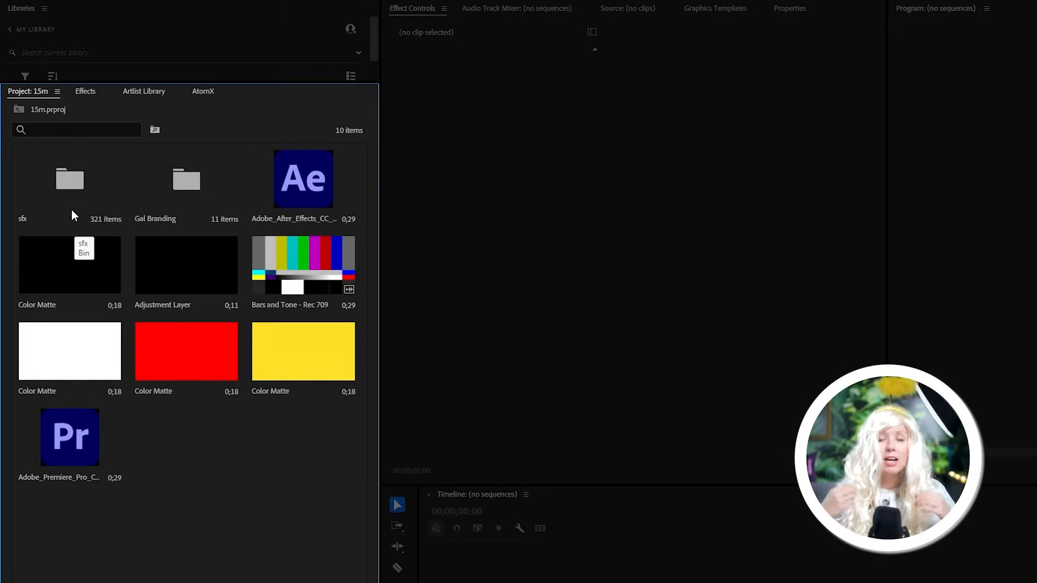
click(186, 186)
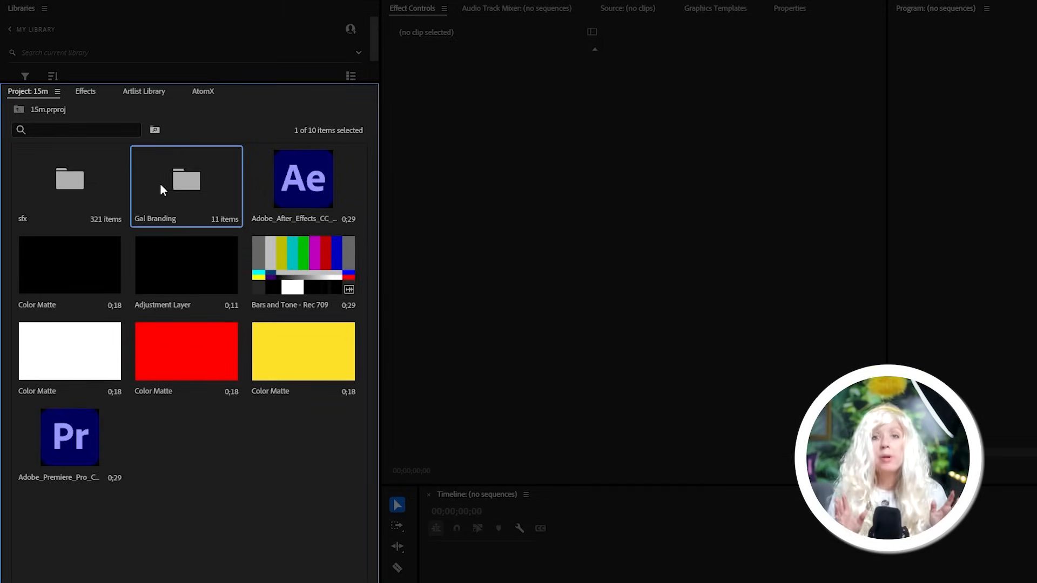
click(10, 26)
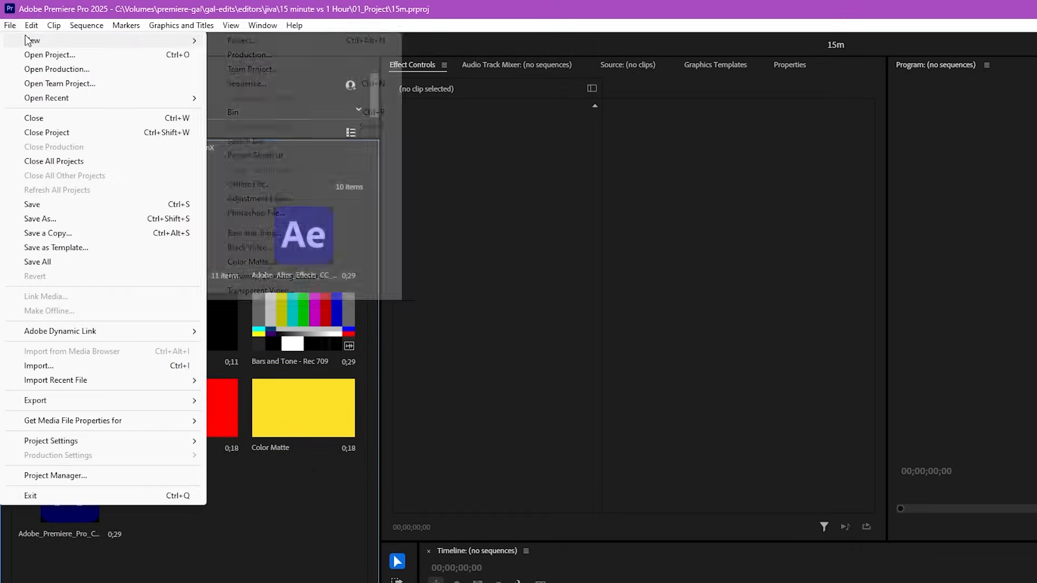
Import the branding files and create Sequence 01 holding the Premiere Pro logo image.
click(32, 41)
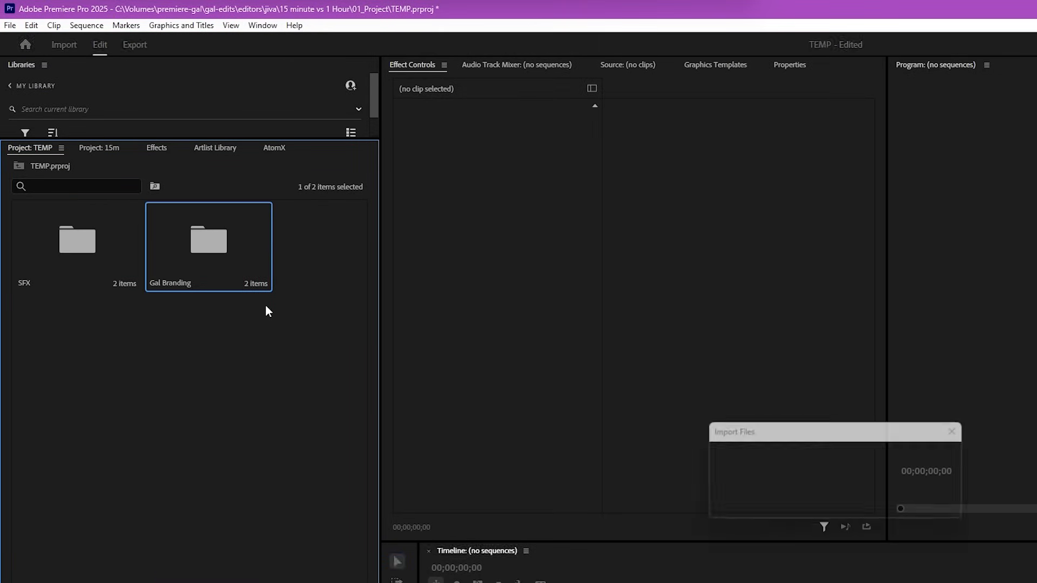
right_click(268, 311)
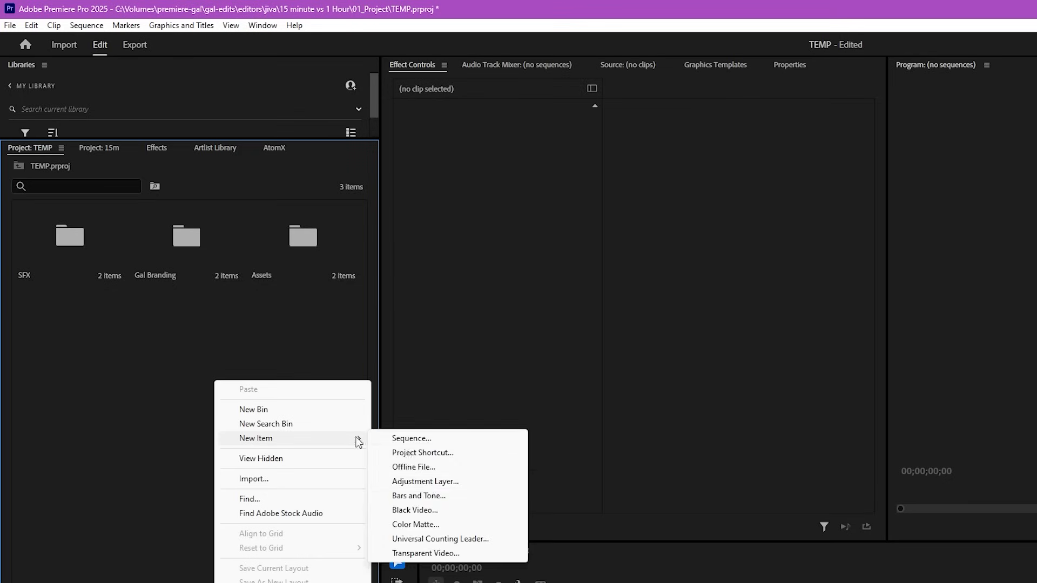
click(7, 26)
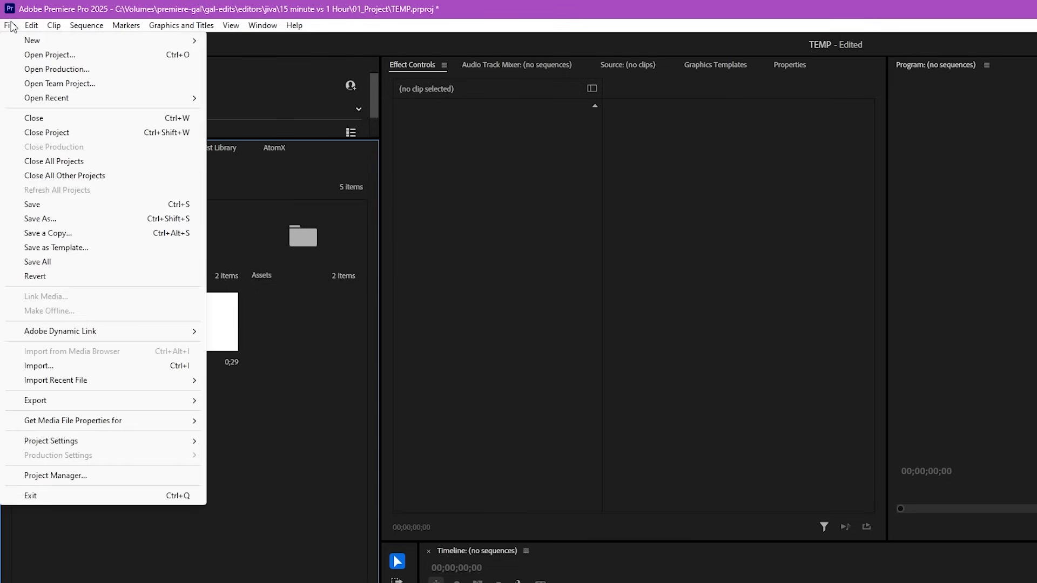
click(56, 248)
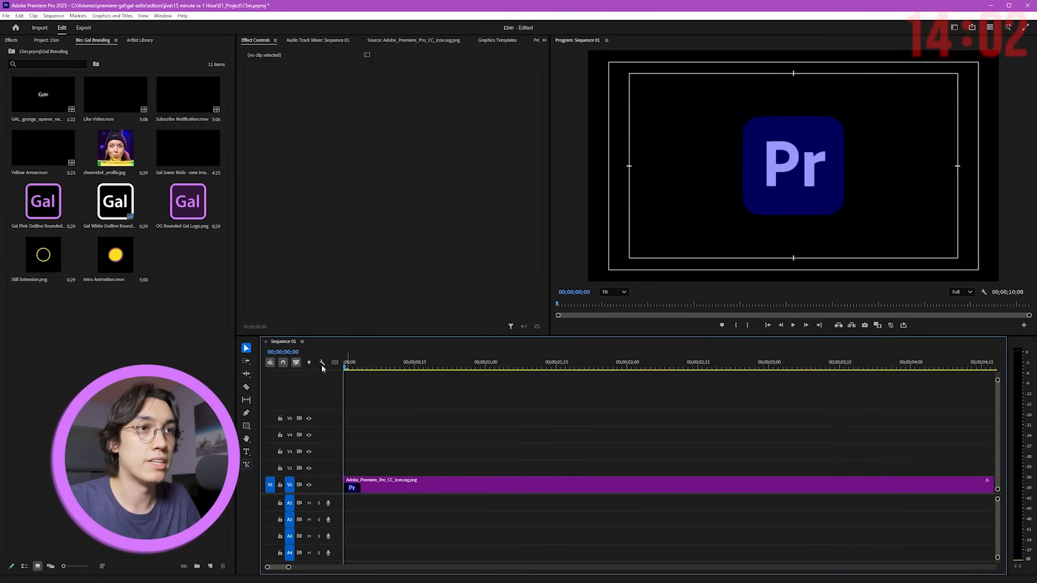
Place Gal Pink Outline Rounded.png on V2 after the Premiere logo with an inverted opacity mask.
drag(42, 202, 543, 451)
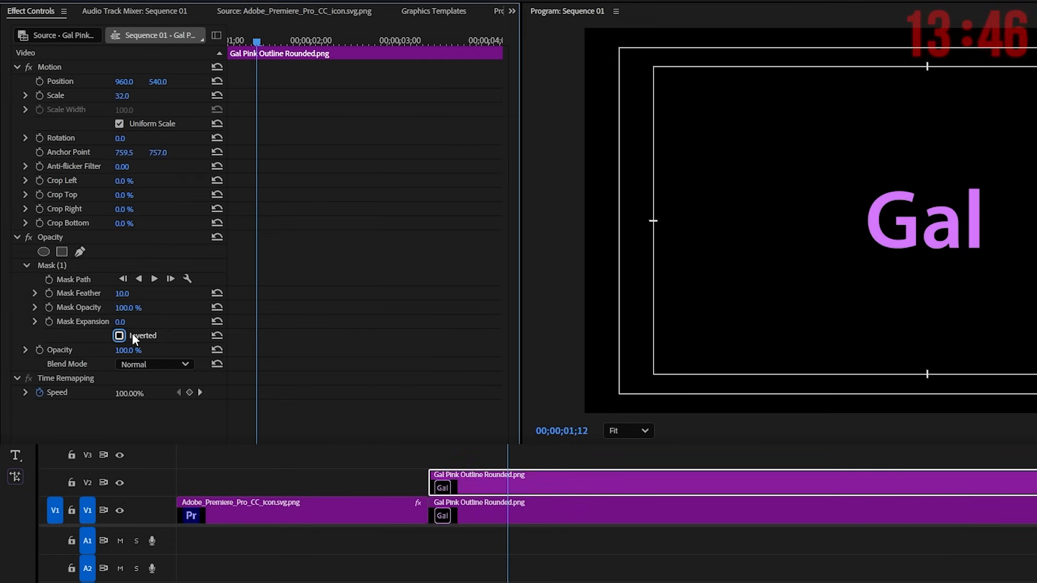
click(118, 335)
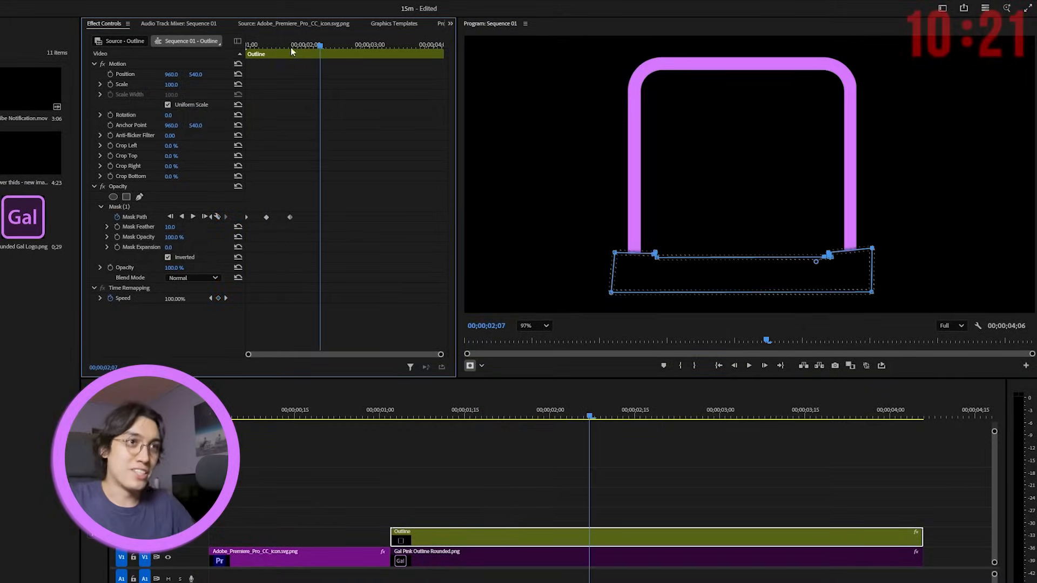
Keyframe the outline clip's Mask Path so the pink Gal outline is progressively revealed.
right_click(323, 320)
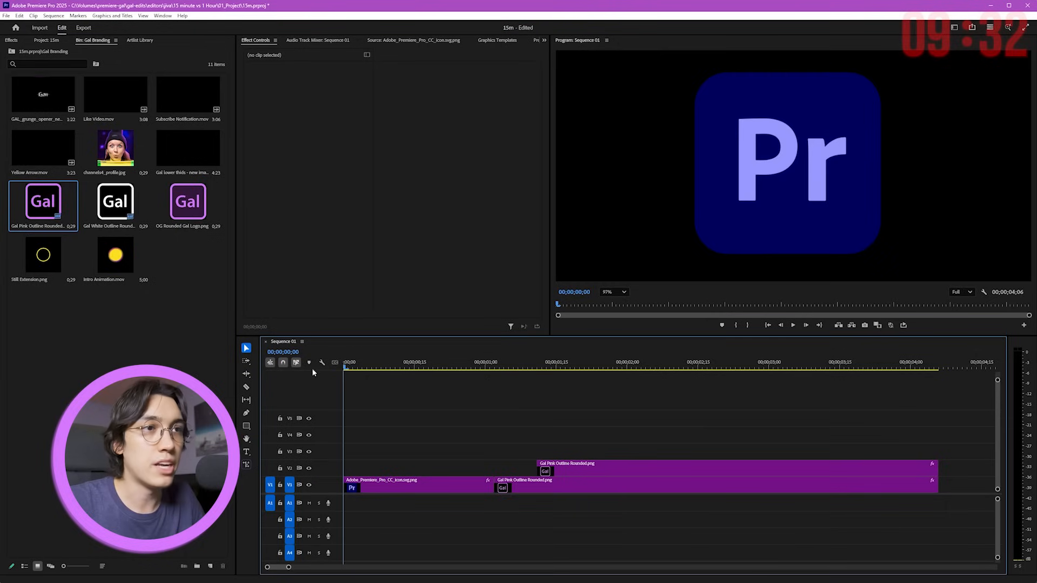
Stack staggered copies of the Gal outline on higher tracks and extend their ends to the playhead.
click(495, 367)
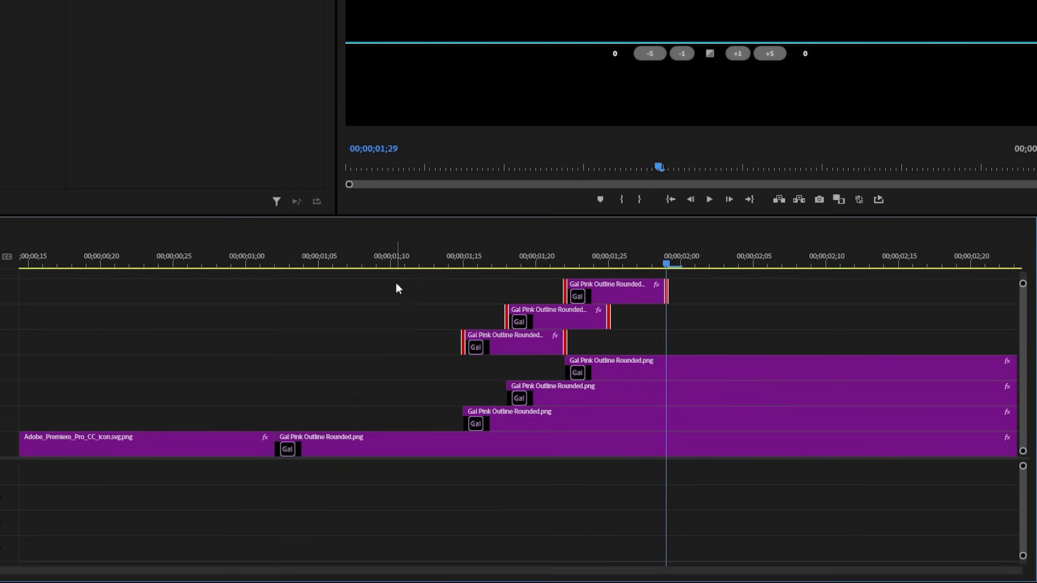
key(shift+D)
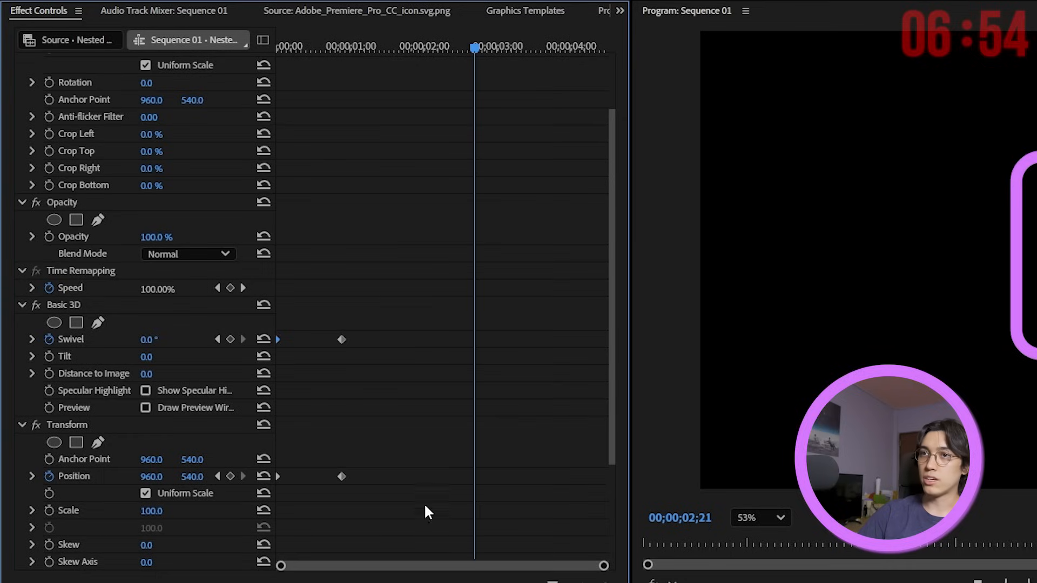
Add Basic 3D Swivel and Transform Position keyframes to the nested logo clip.
key(F6)
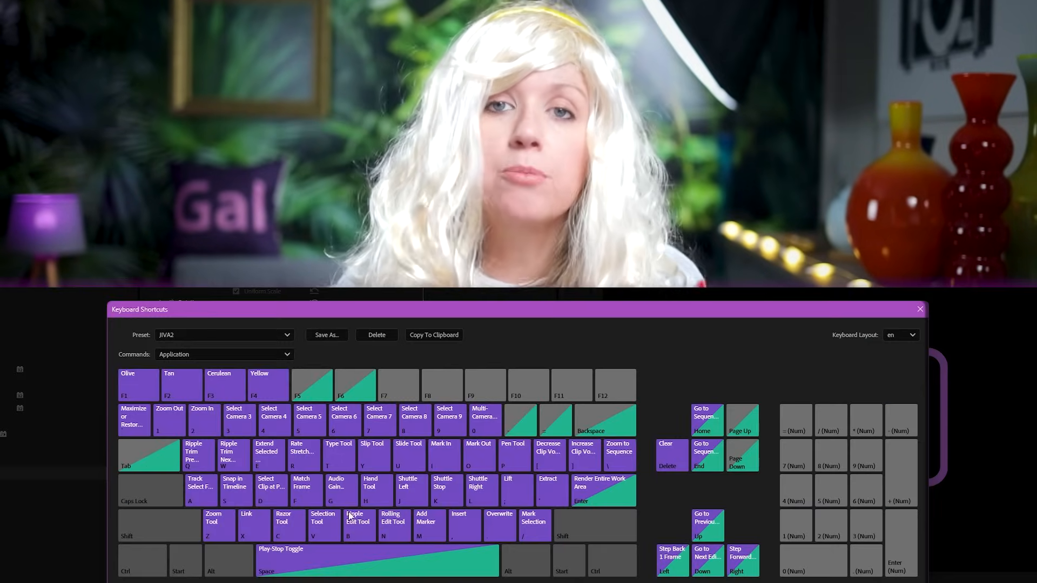
From the Premiere Pro Default set, assign F6 to Keyframe Temporal Interpolation - Ease In.
click(224, 334)
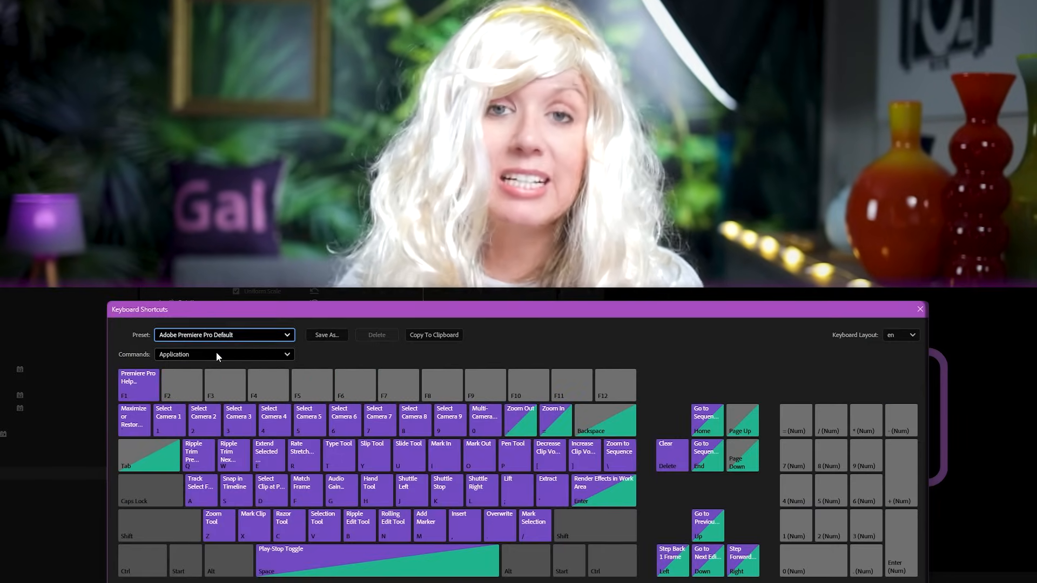
text(ease)
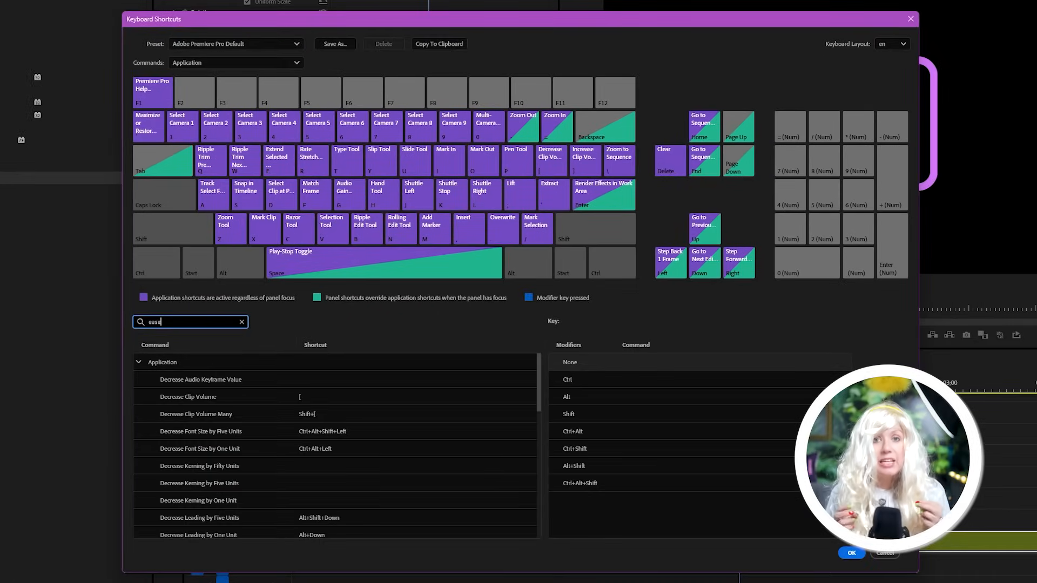
scroll(down, 3)
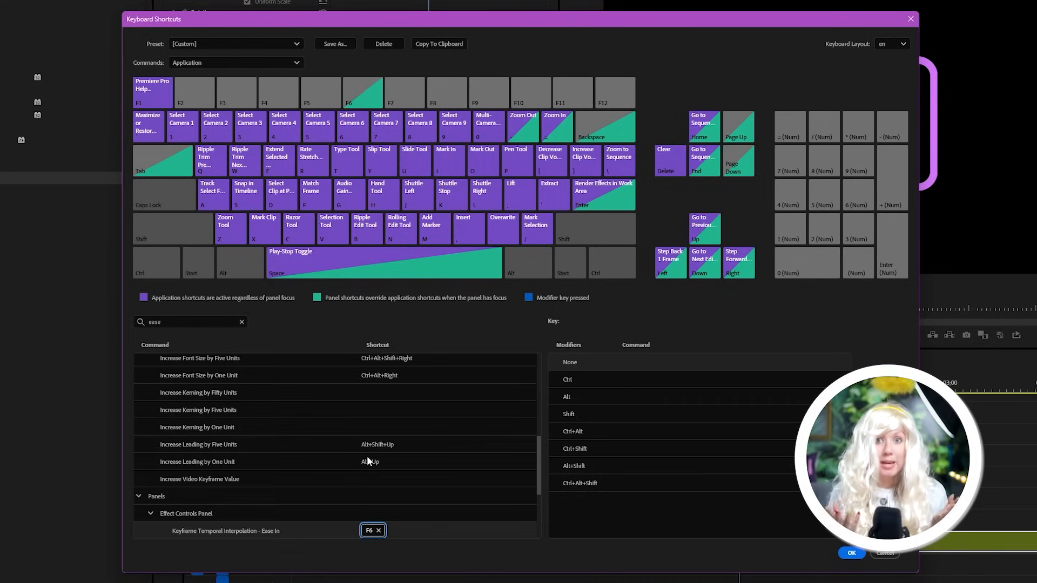
text(frame h)
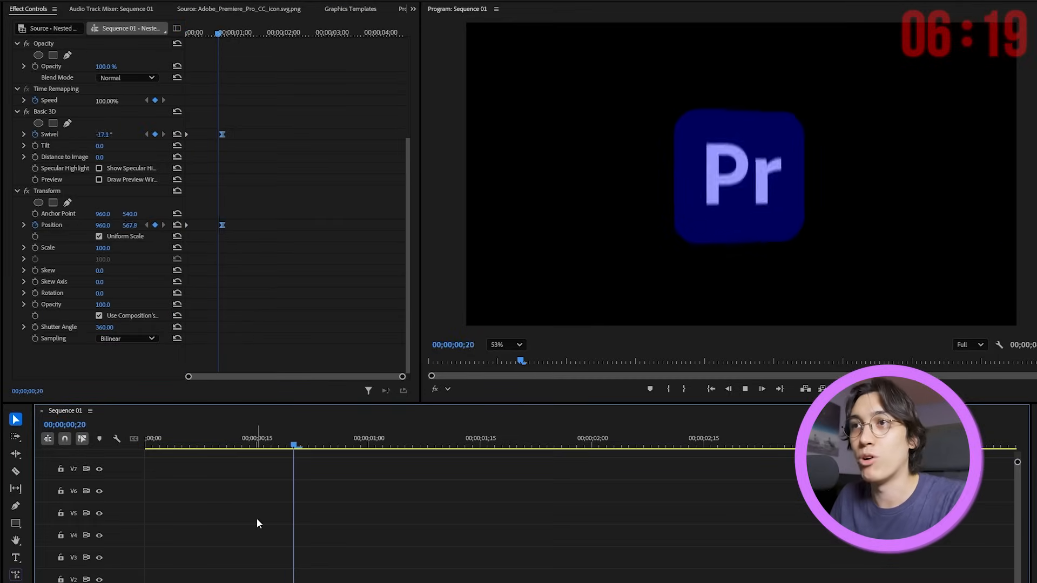
Give the nested Pr logo a Directional Blur at 90° with a Blur Length keyframe of 14.
click(240, 444)
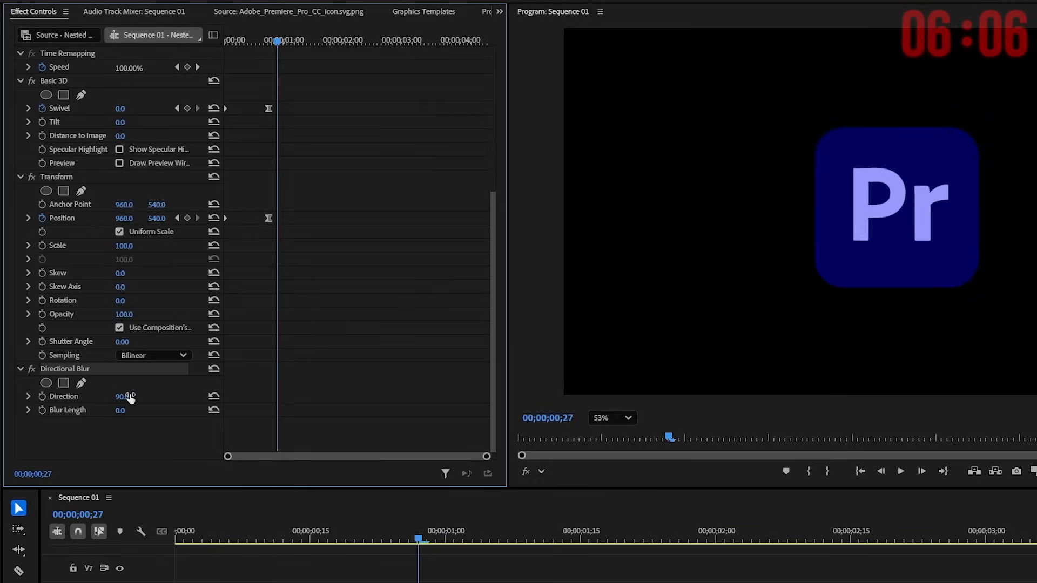
drag(122, 410, 122, 411)
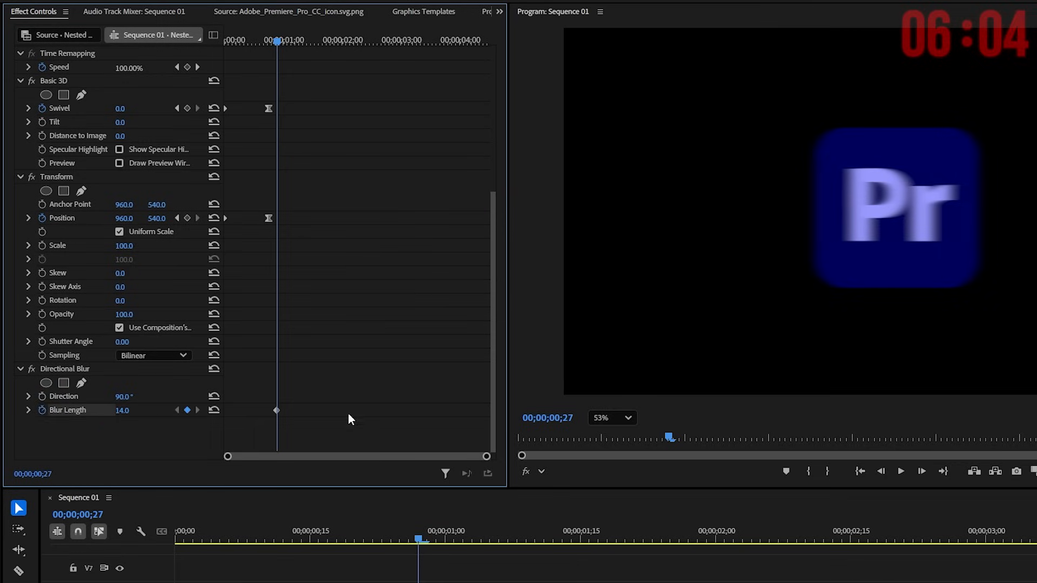